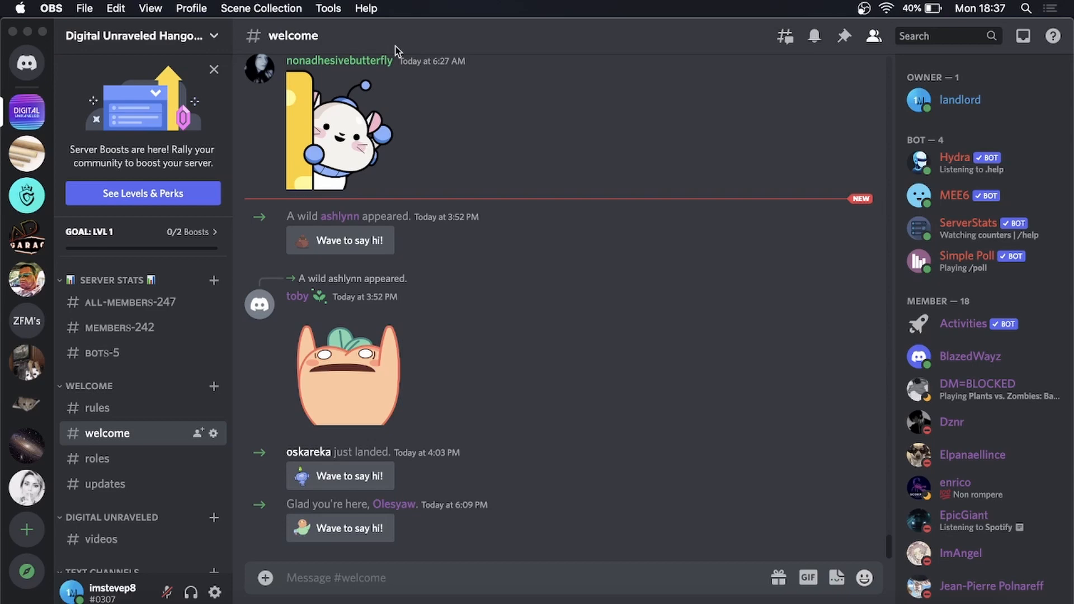
{"action": "mouse_move", "coordinate": [611, 346]}
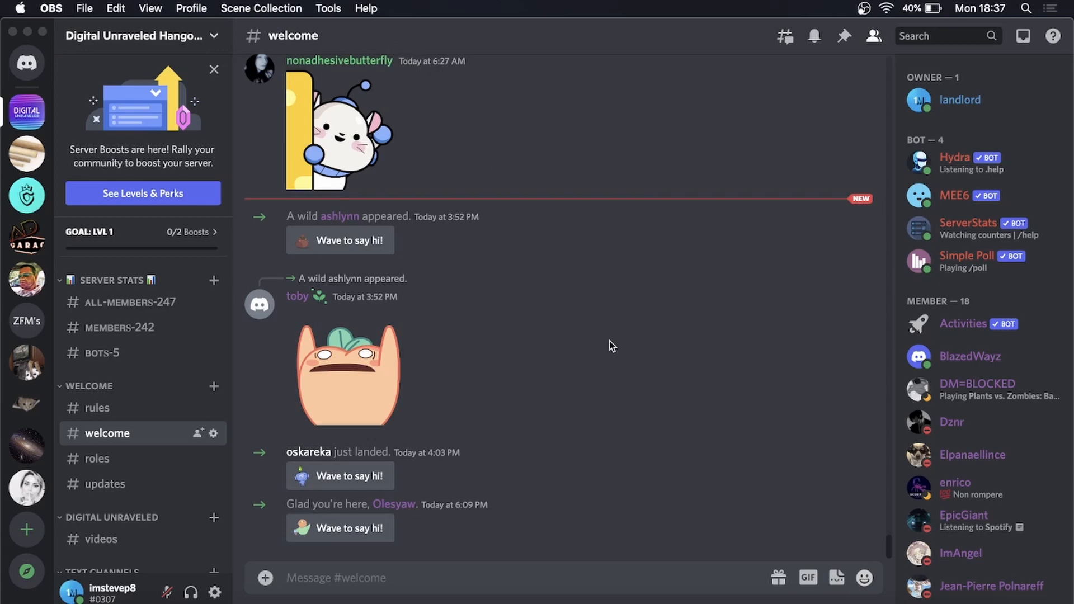
{"action": "mouse_move", "coordinate": [413, 585]}
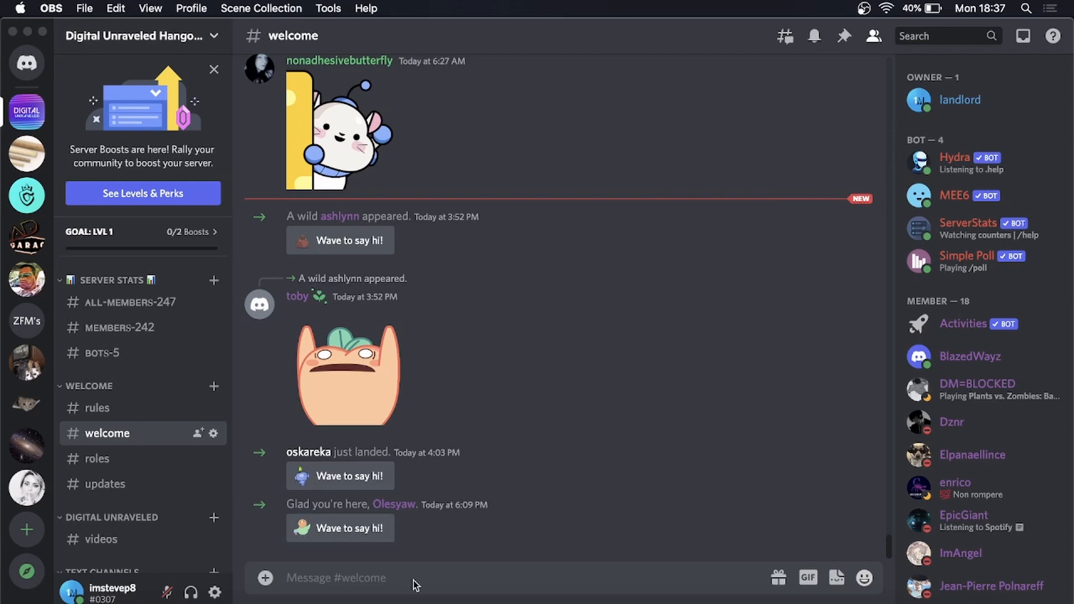
{"action": "mouse_move", "coordinate": [94, 561]}
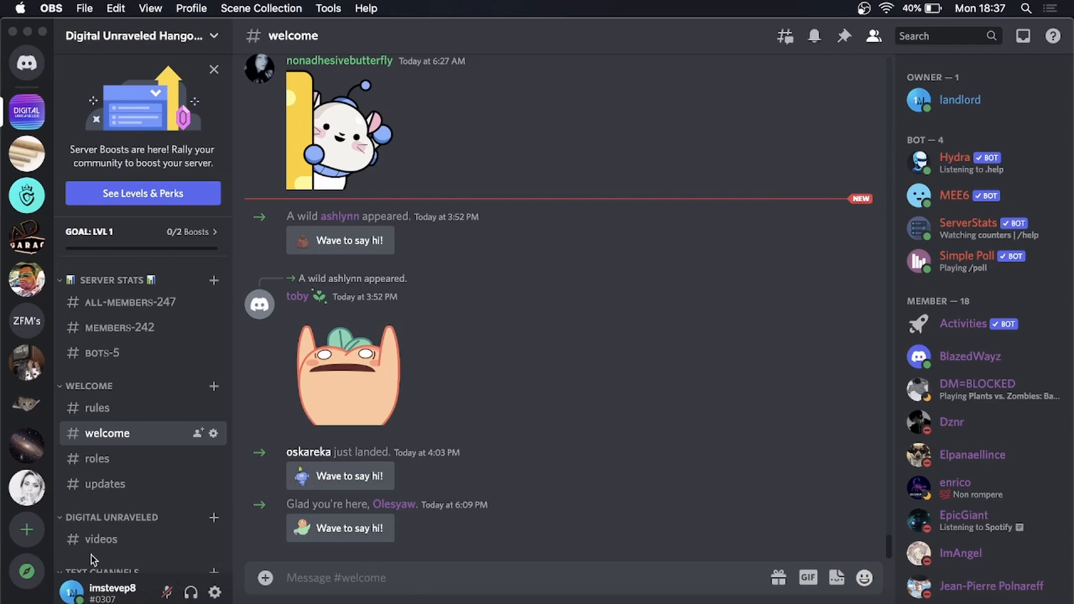
{"action": "mouse_move", "coordinate": [177, 558]}
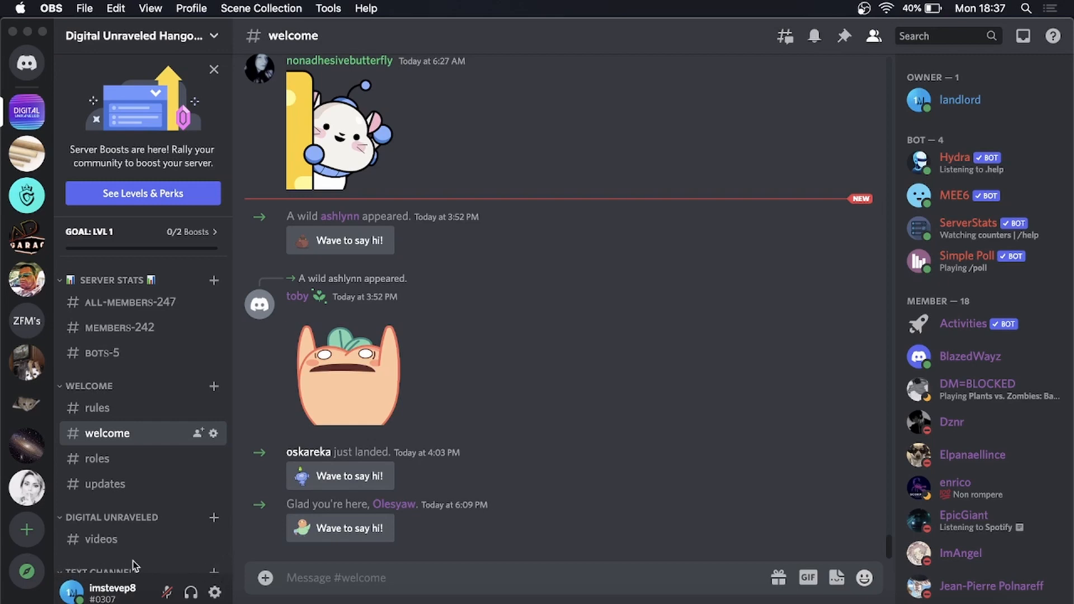
{"action": "mouse_move", "coordinate": [153, 566]}
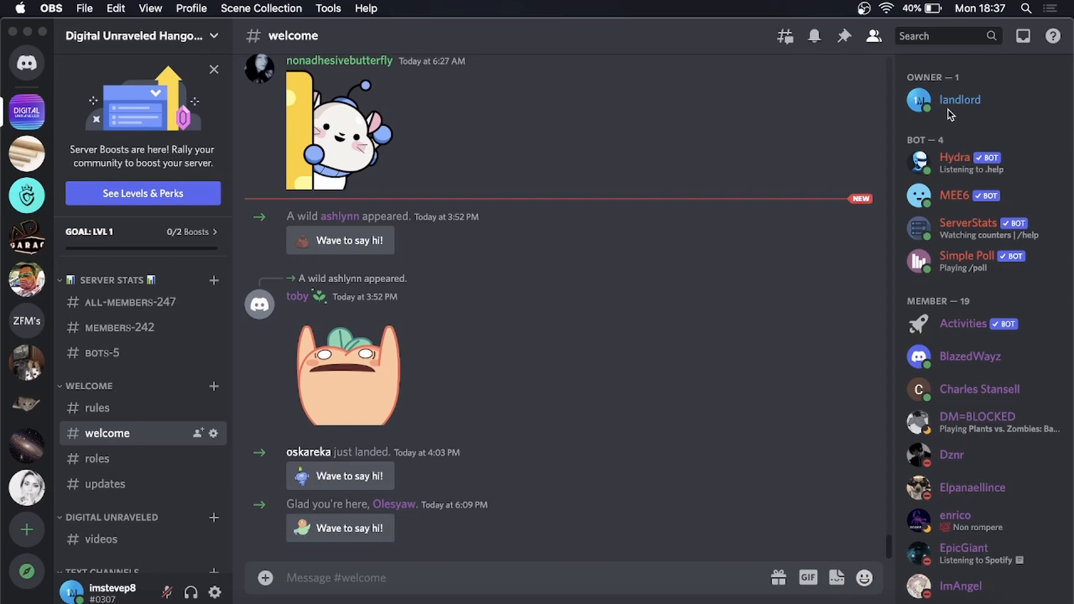
{"action": "mouse_move", "coordinate": [951, 117]}
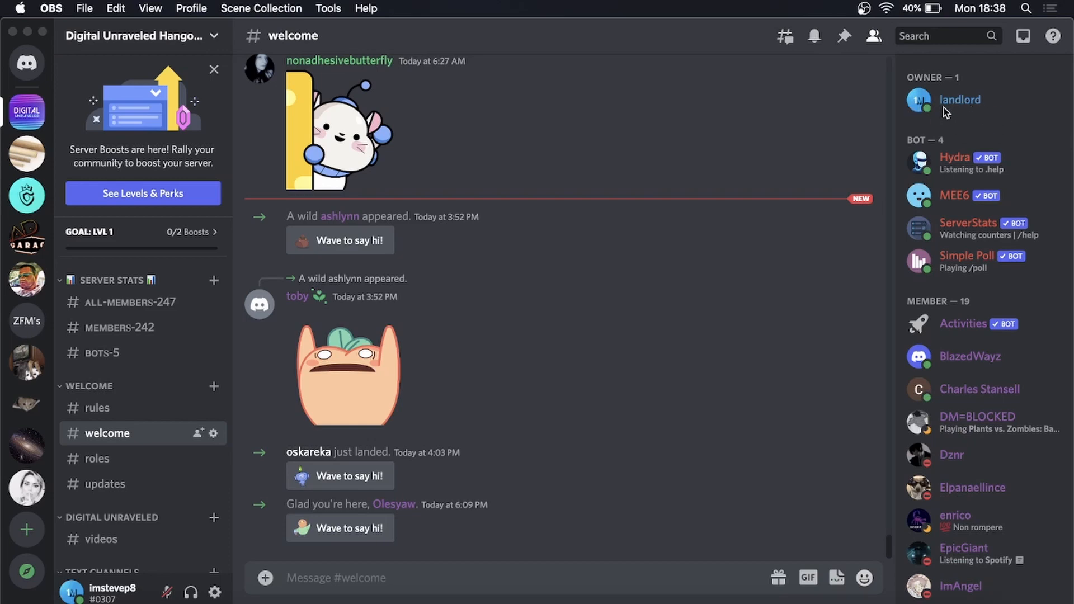
{"action": "mouse_move", "coordinate": [947, 116]}
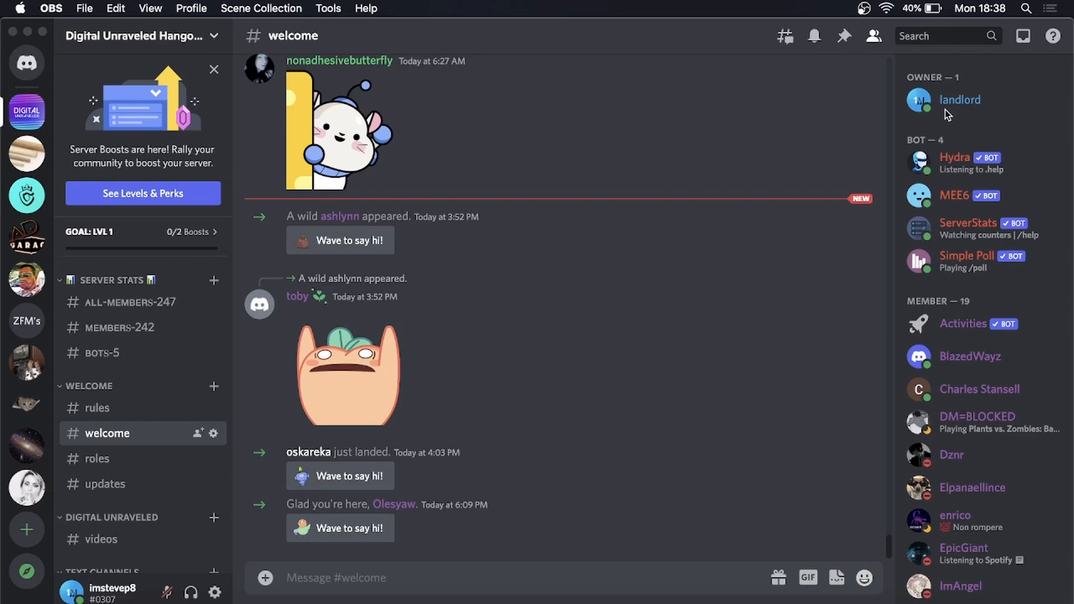
{"action": "mouse_move", "coordinate": [977, 116]}
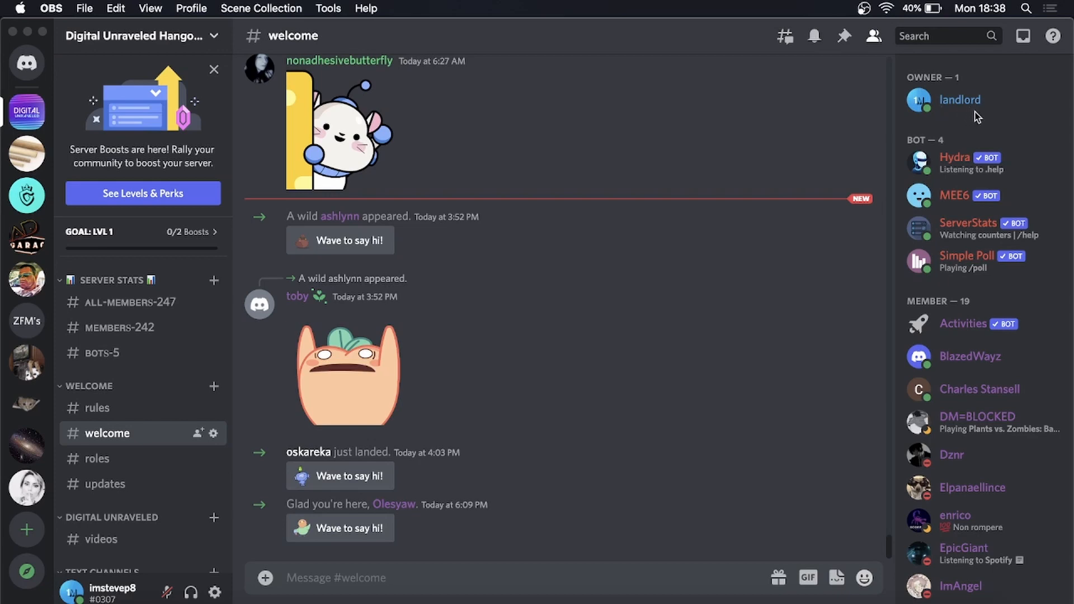
{"action": "mouse_move", "coordinate": [583, 300]}
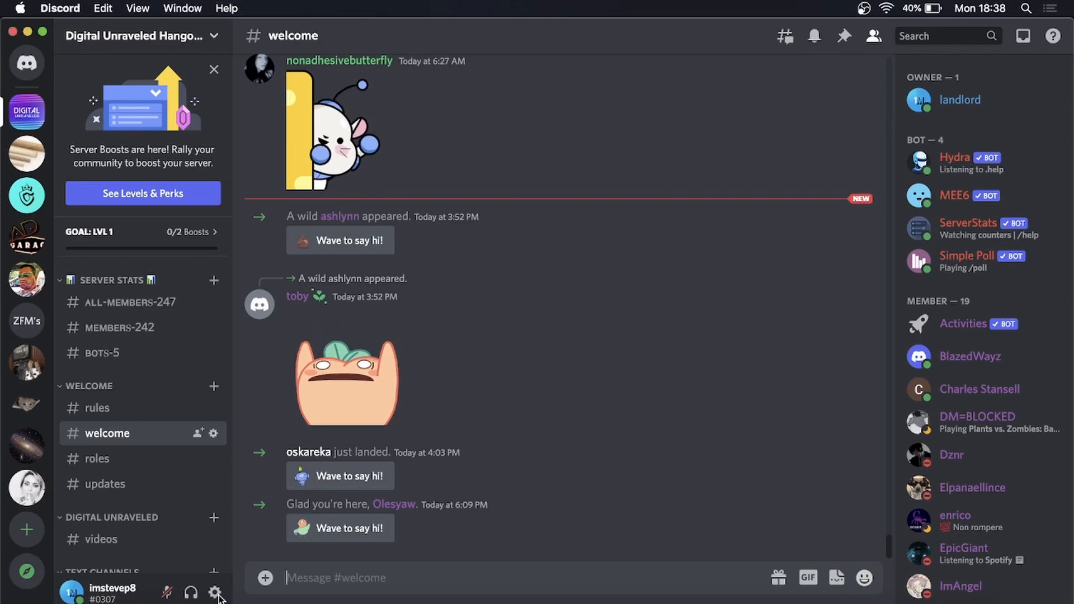
{"action": "mouse_move", "coordinate": [214, 592]}
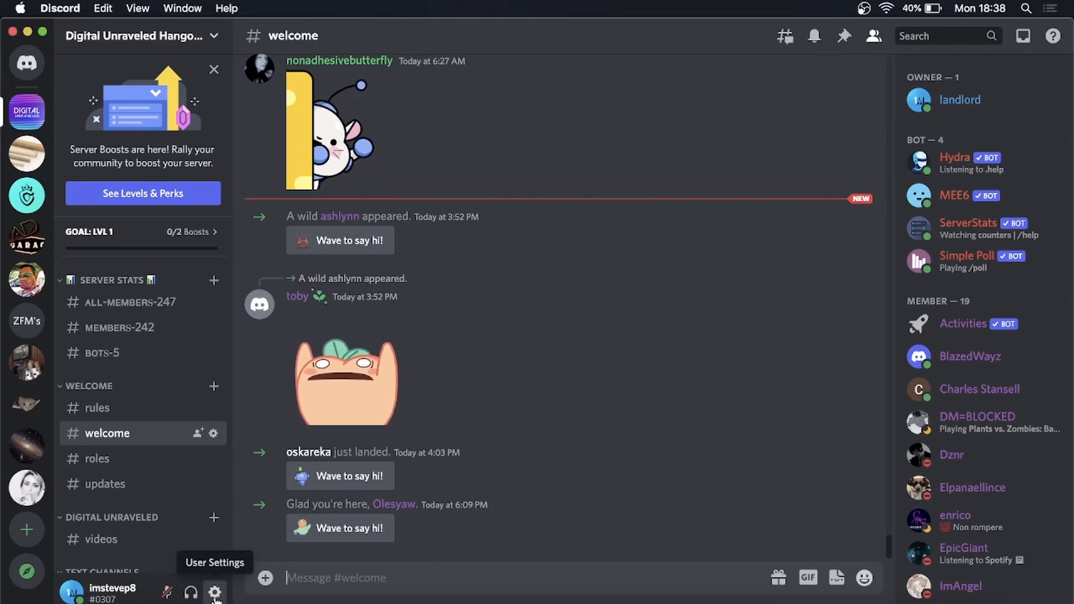
Step: Open User Settings and go to the Activity Privacy page under Activity Settings
{"action": "left_click", "coordinate": [215, 592]}
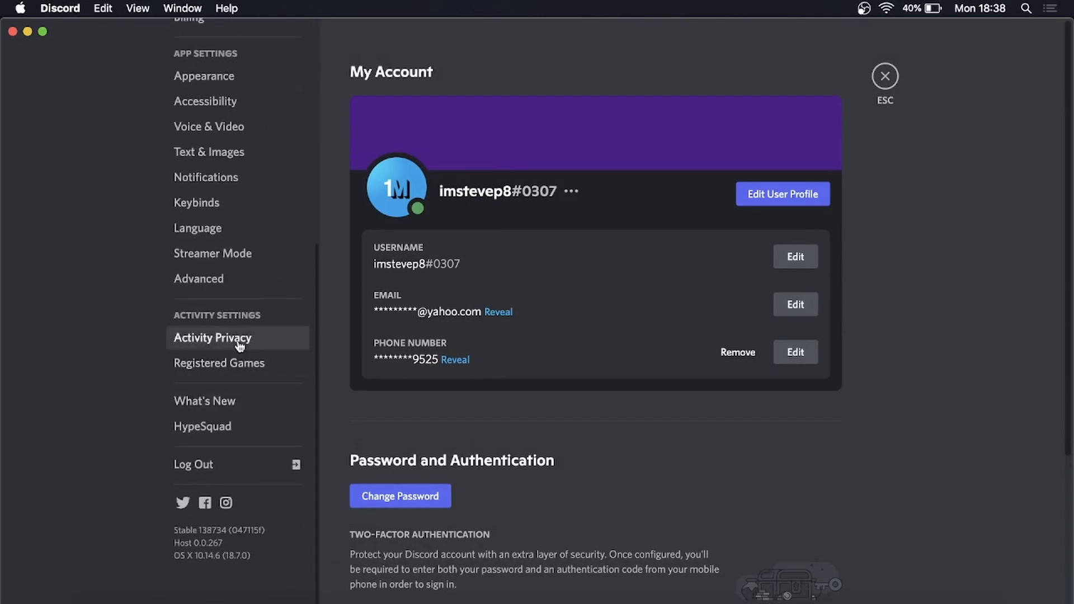
{"action": "left_click", "coordinate": [213, 337]}
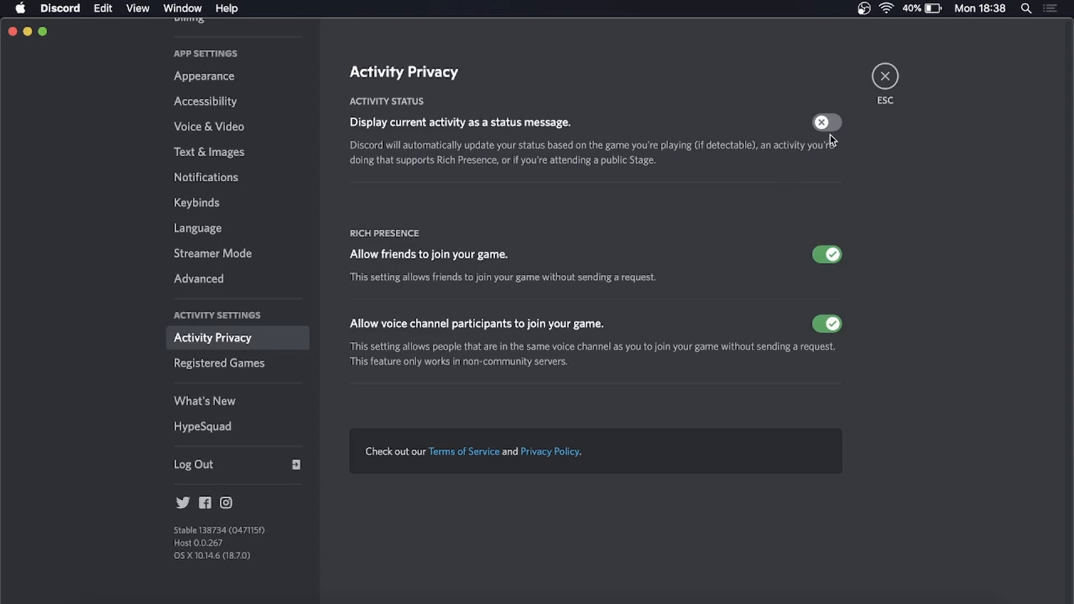
{"action": "mouse_move", "coordinate": [363, 138]}
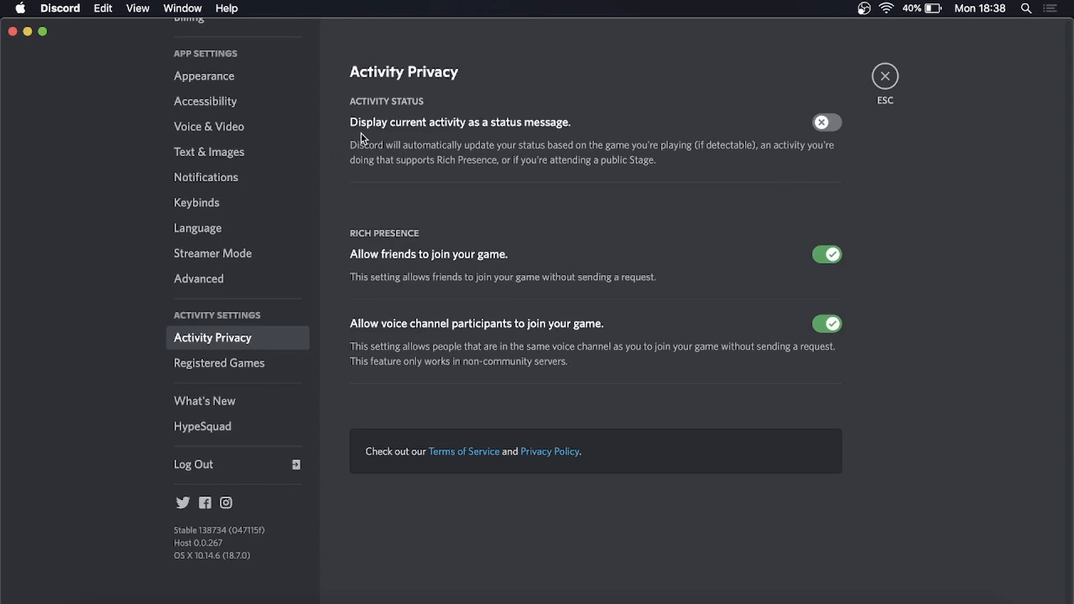
{"action": "mouse_move", "coordinate": [428, 132]}
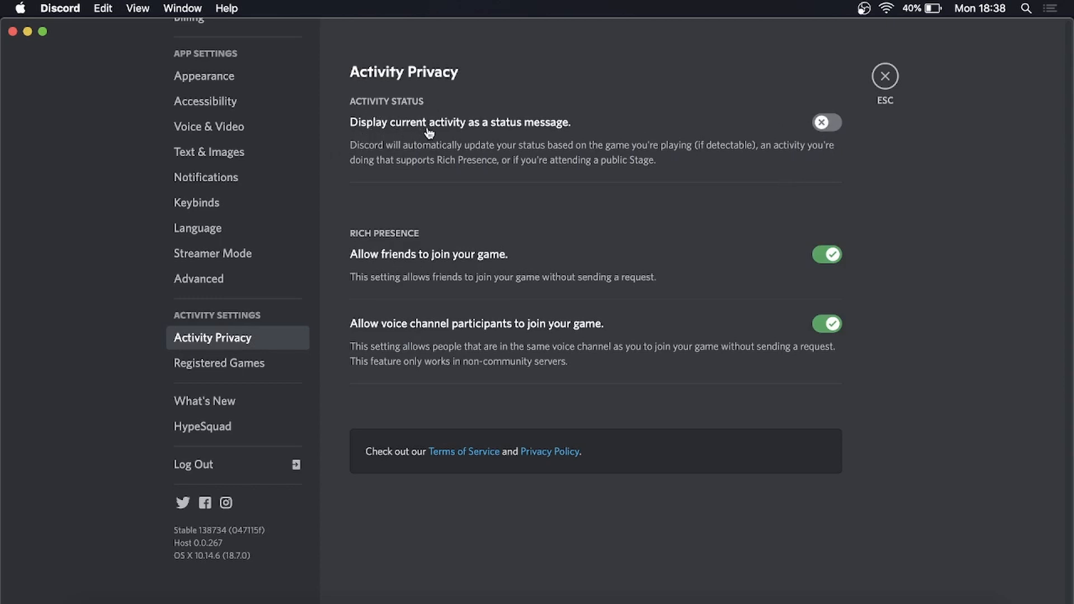
{"action": "mouse_move", "coordinate": [570, 128]}
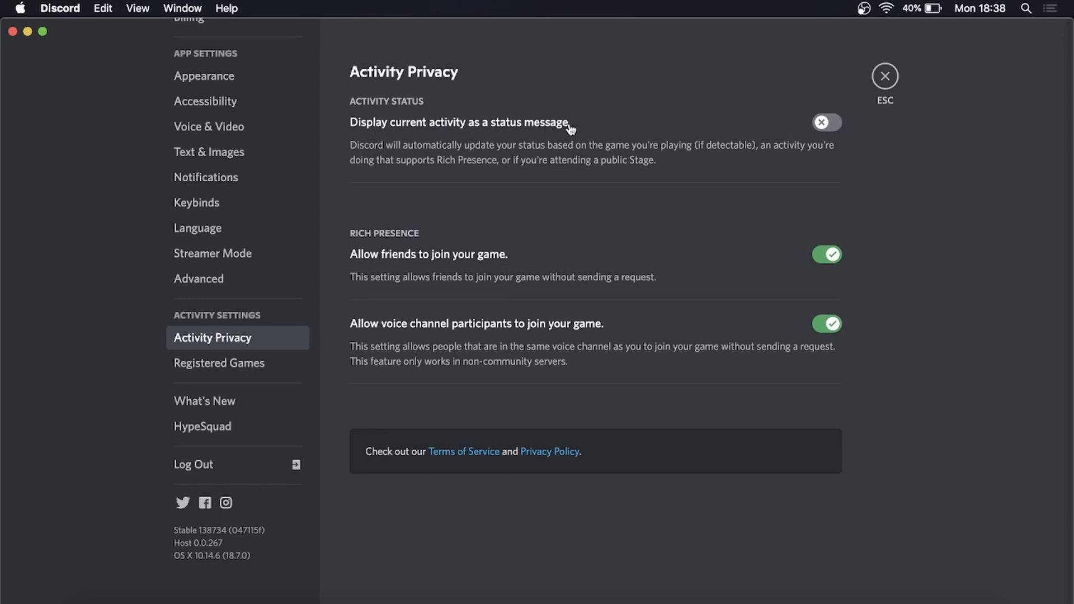
{"action": "mouse_move", "coordinate": [827, 123]}
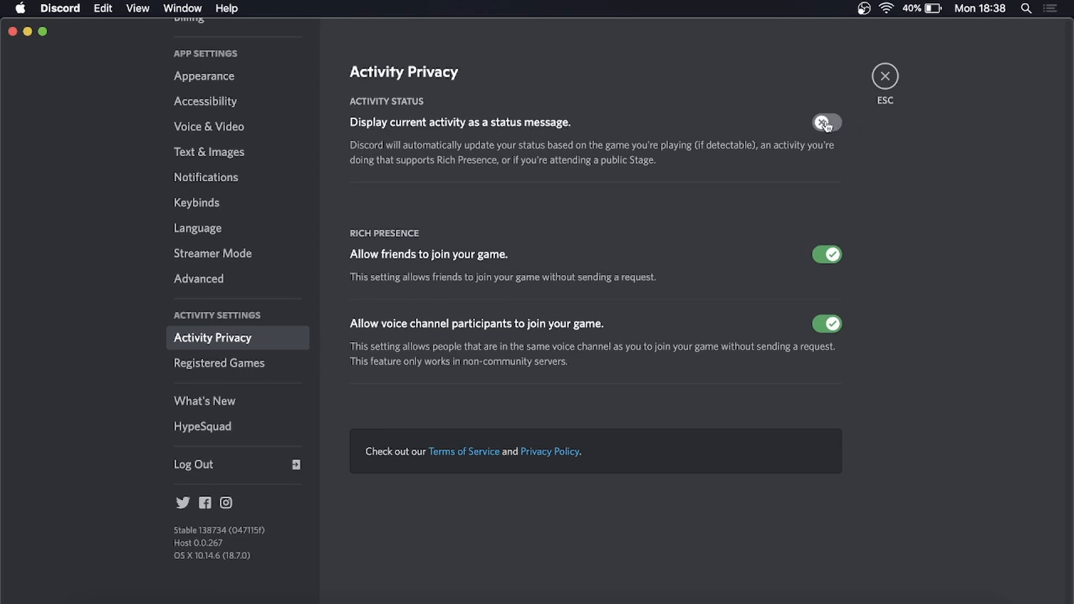
{"action": "left_click", "coordinate": [827, 122]}
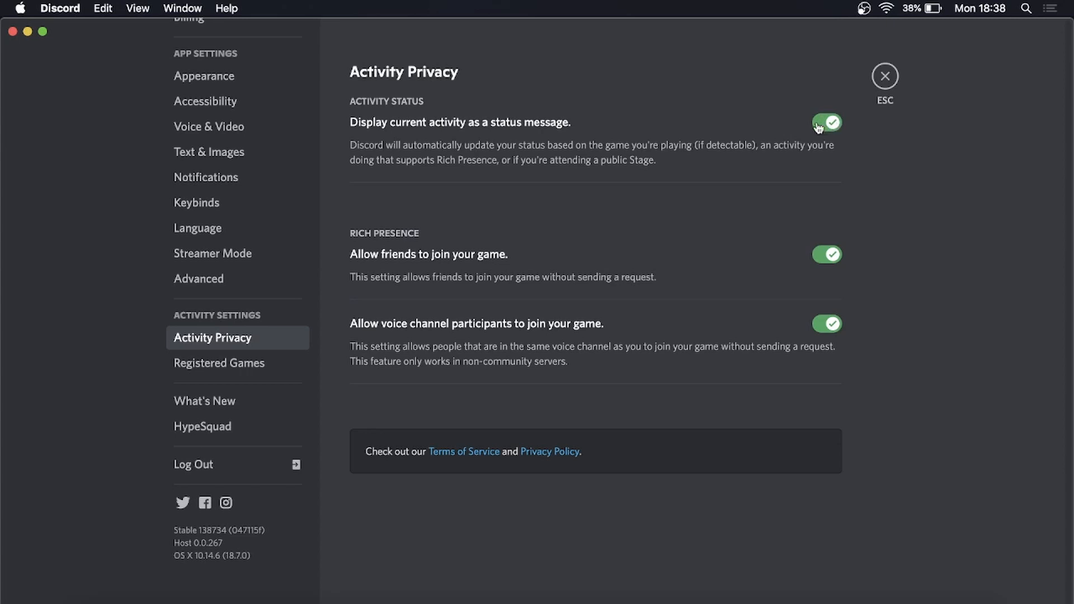
{"action": "left_click", "coordinate": [826, 122]}
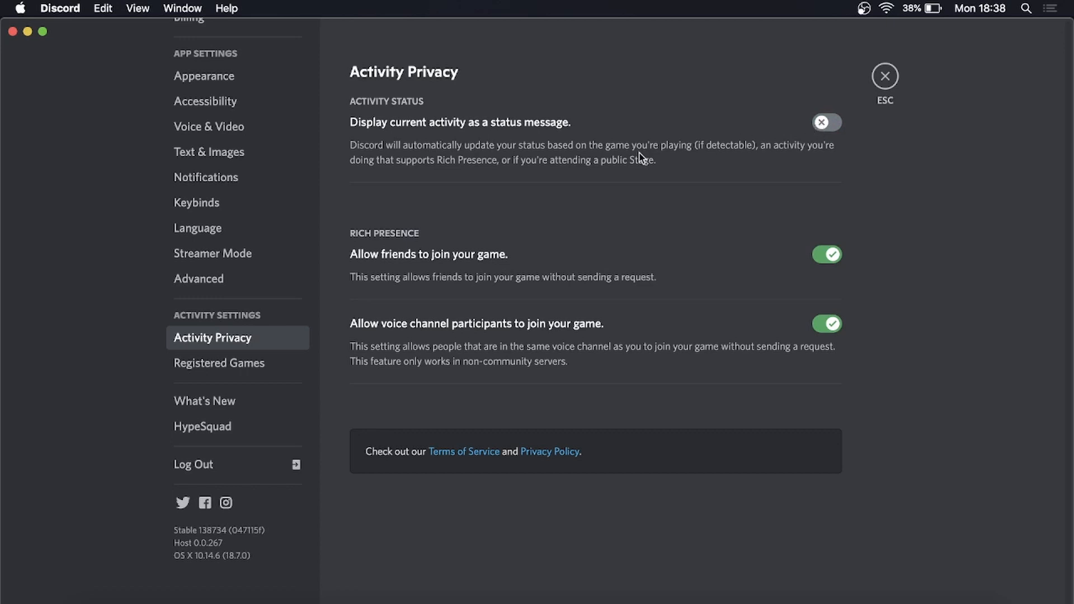
{"action": "mouse_move", "coordinate": [473, 159]}
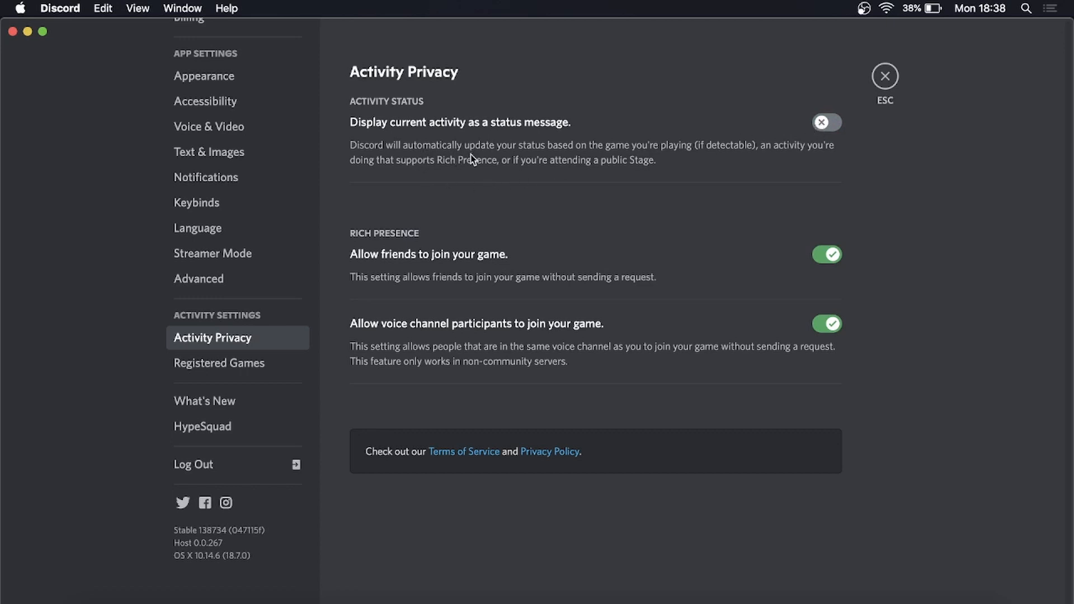
{"action": "mouse_move", "coordinate": [791, 158]}
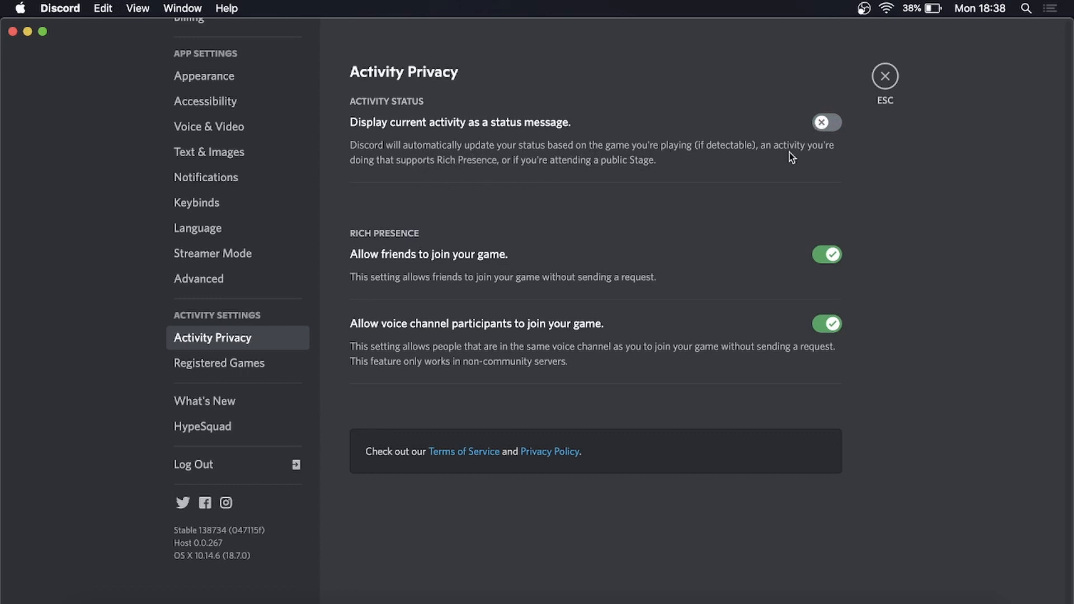
{"action": "mouse_move", "coordinate": [420, 180]}
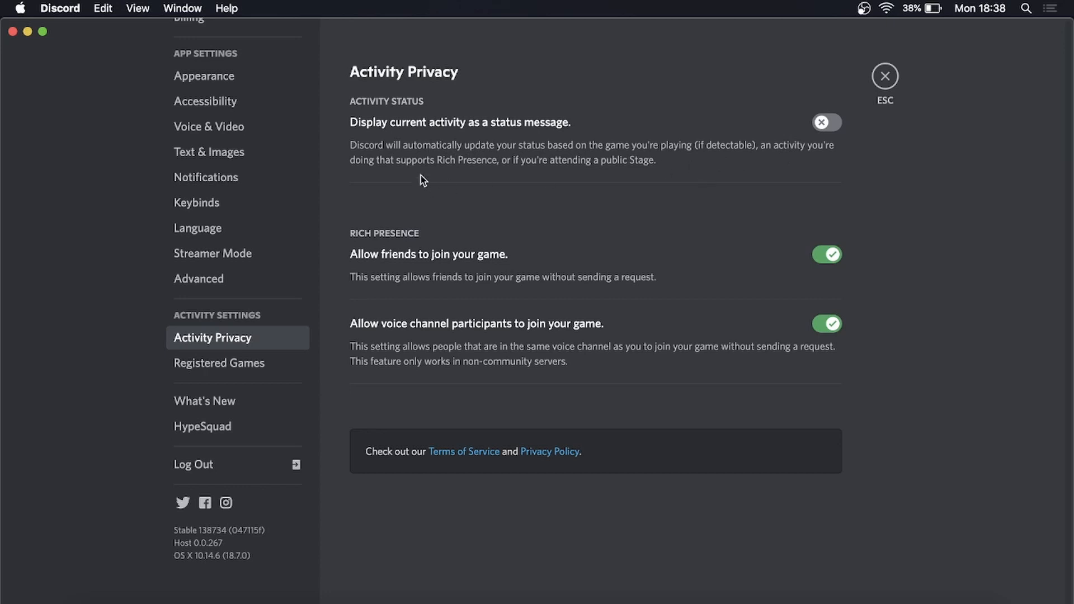
{"action": "mouse_move", "coordinate": [497, 171]}
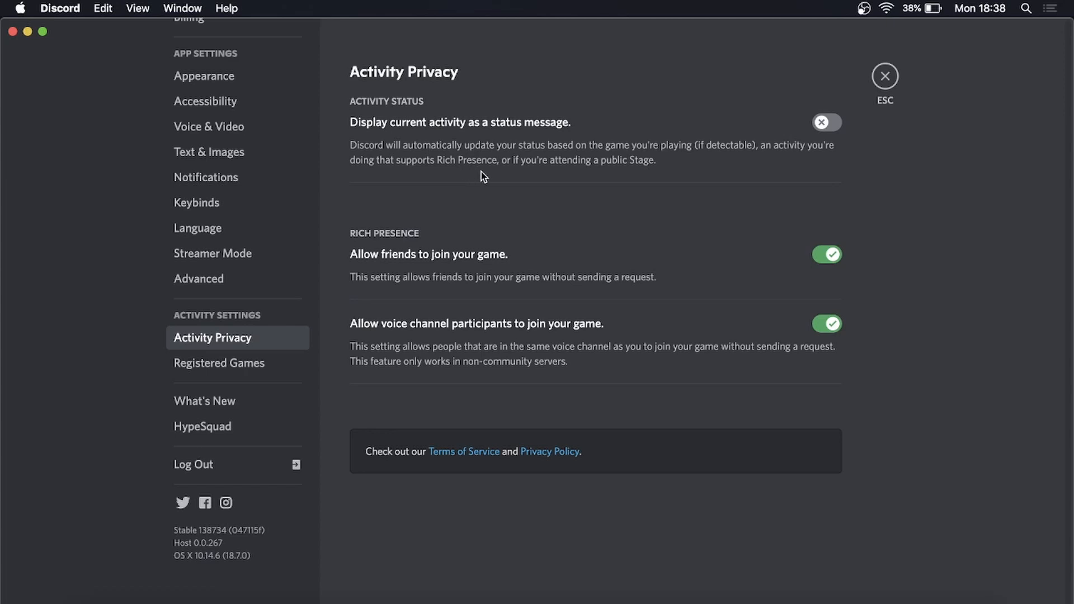
{"action": "mouse_move", "coordinate": [872, 145]}
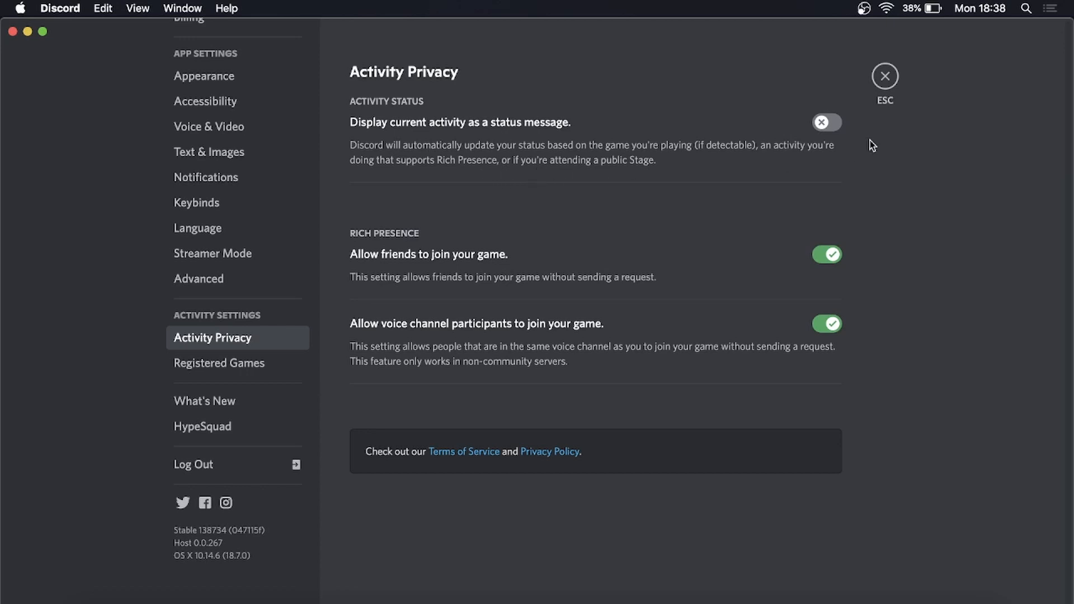
{"action": "mouse_move", "coordinate": [848, 135]}
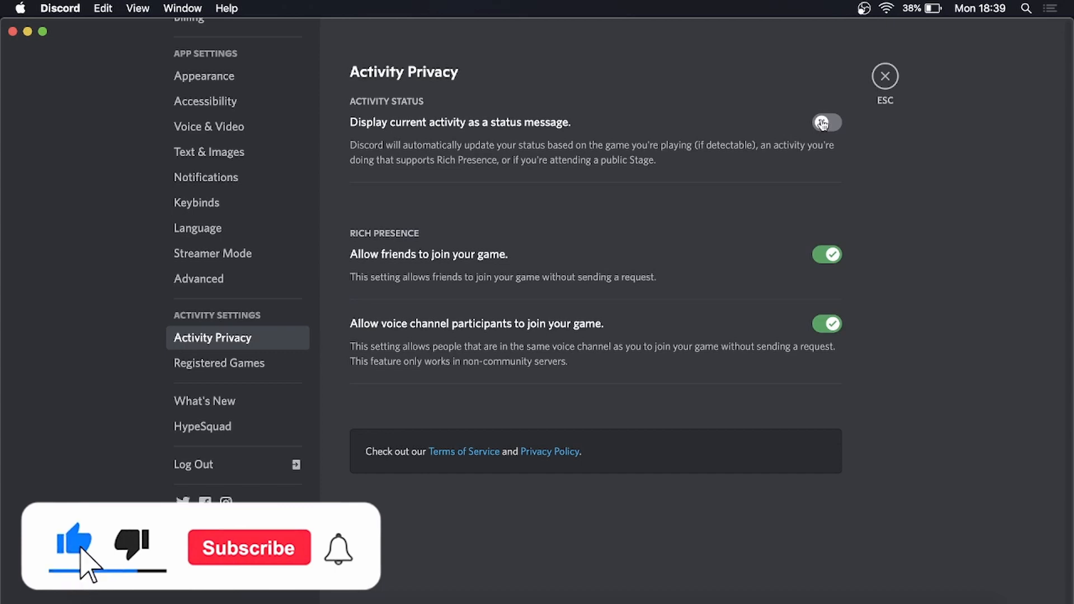
{"action": "left_click", "coordinate": [249, 547]}
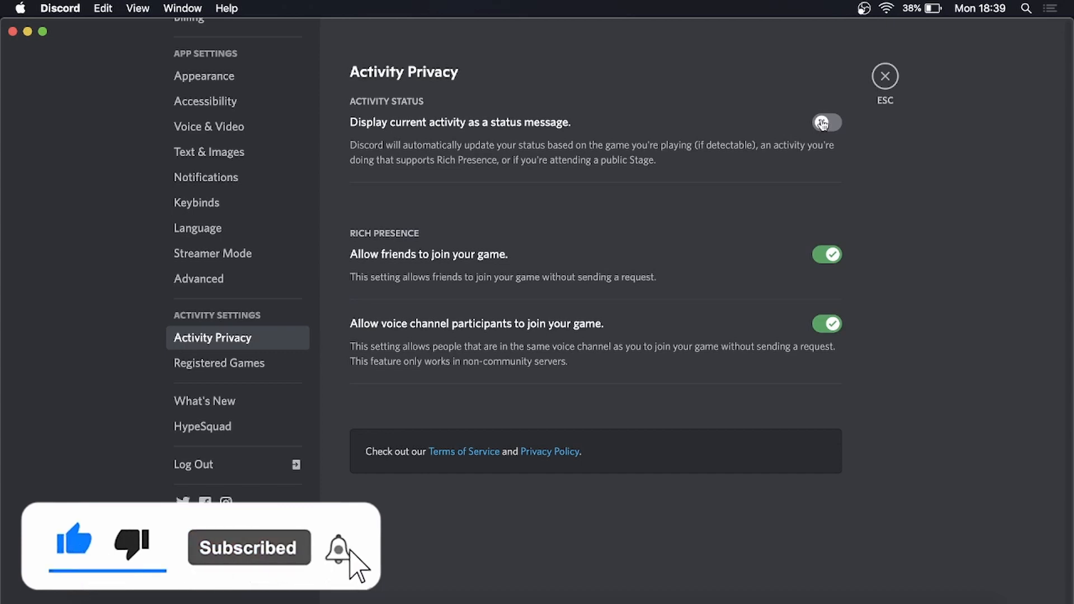
{"action": "left_click", "coordinate": [827, 123]}
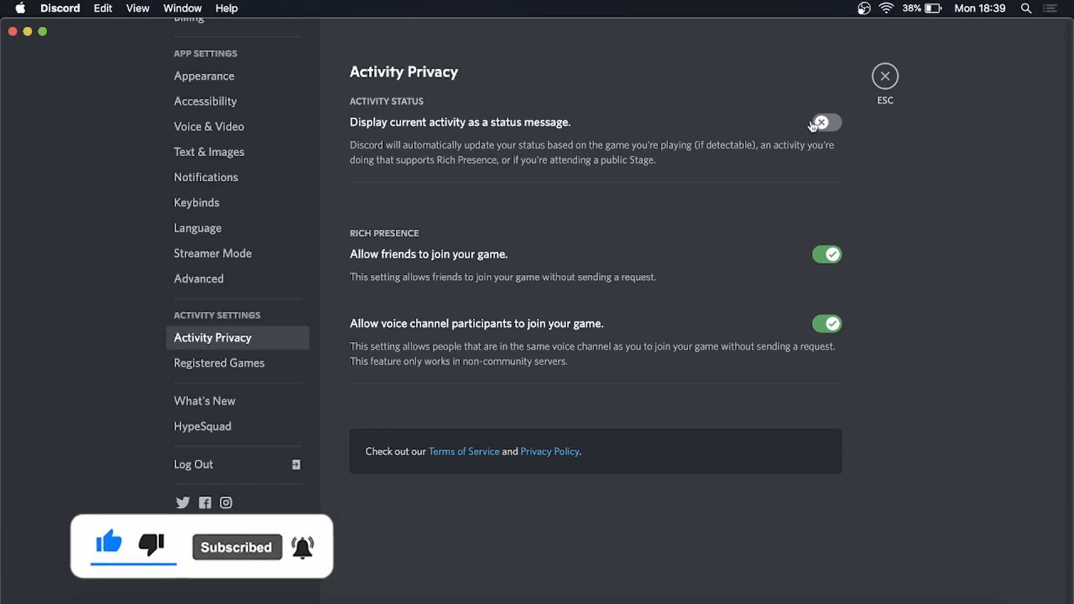